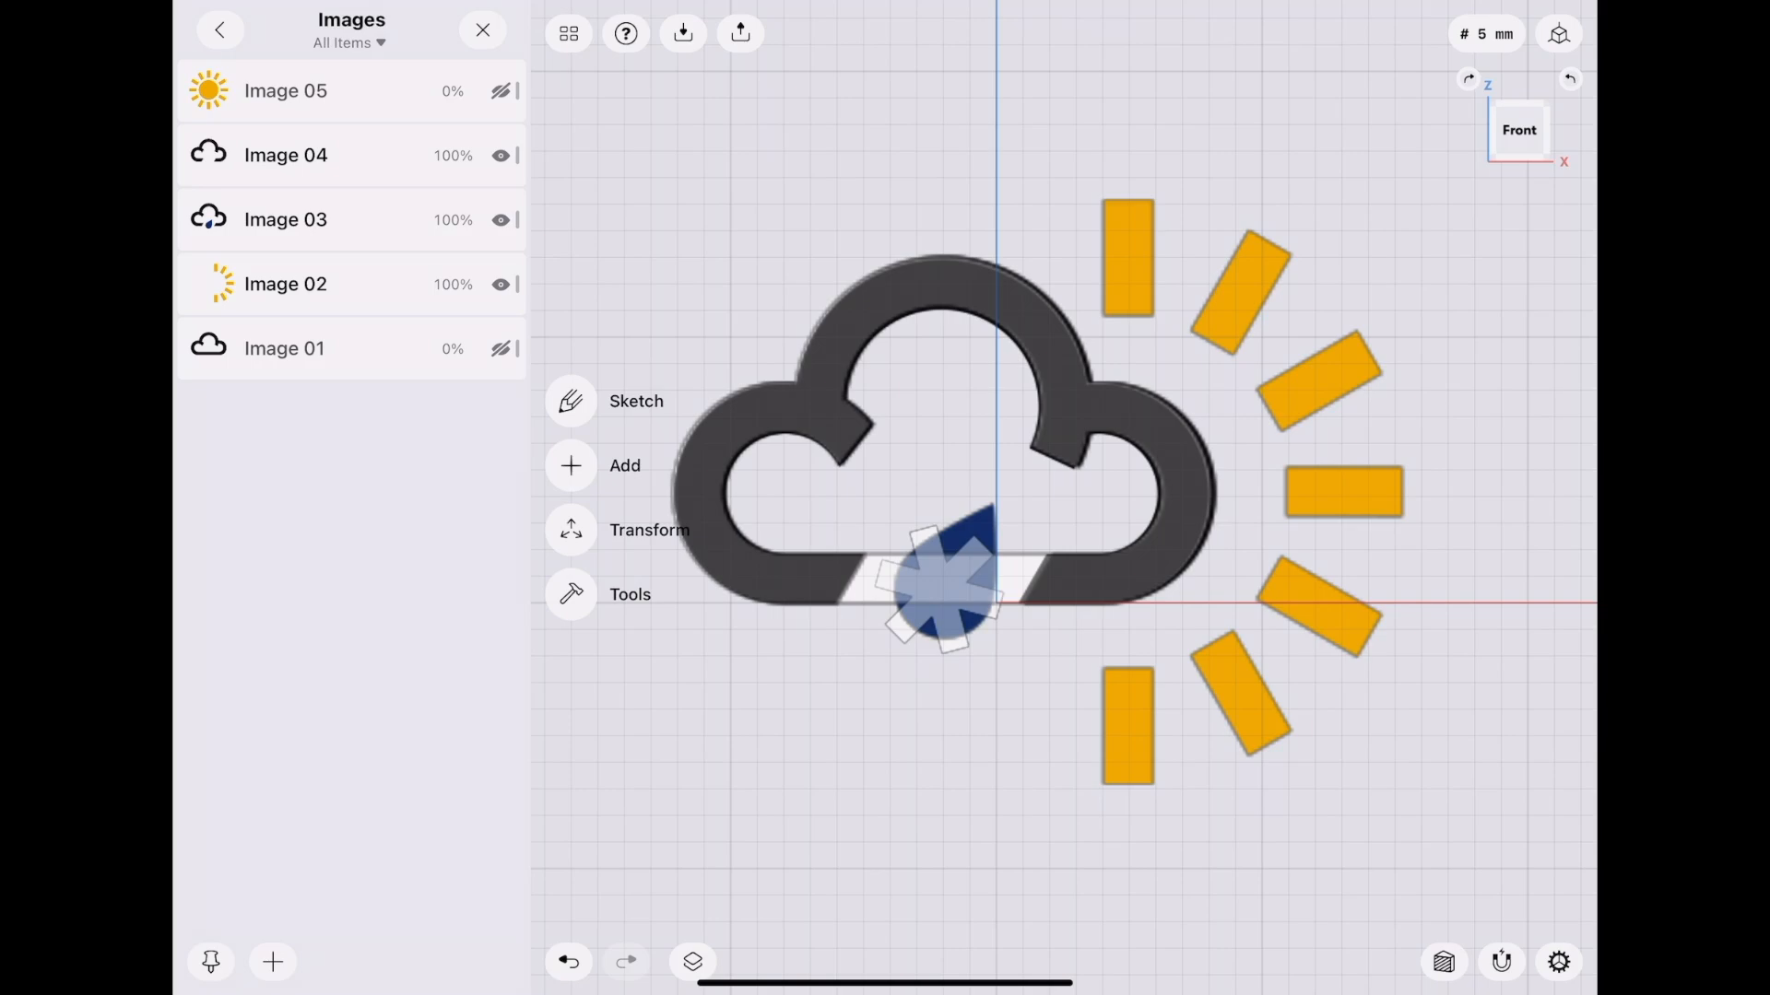
Toggle the eye icons on Image 04 and Image 03, leaving only the sun-ray reference visible
{"action": "left_click", "coordinate": [500, 283]}
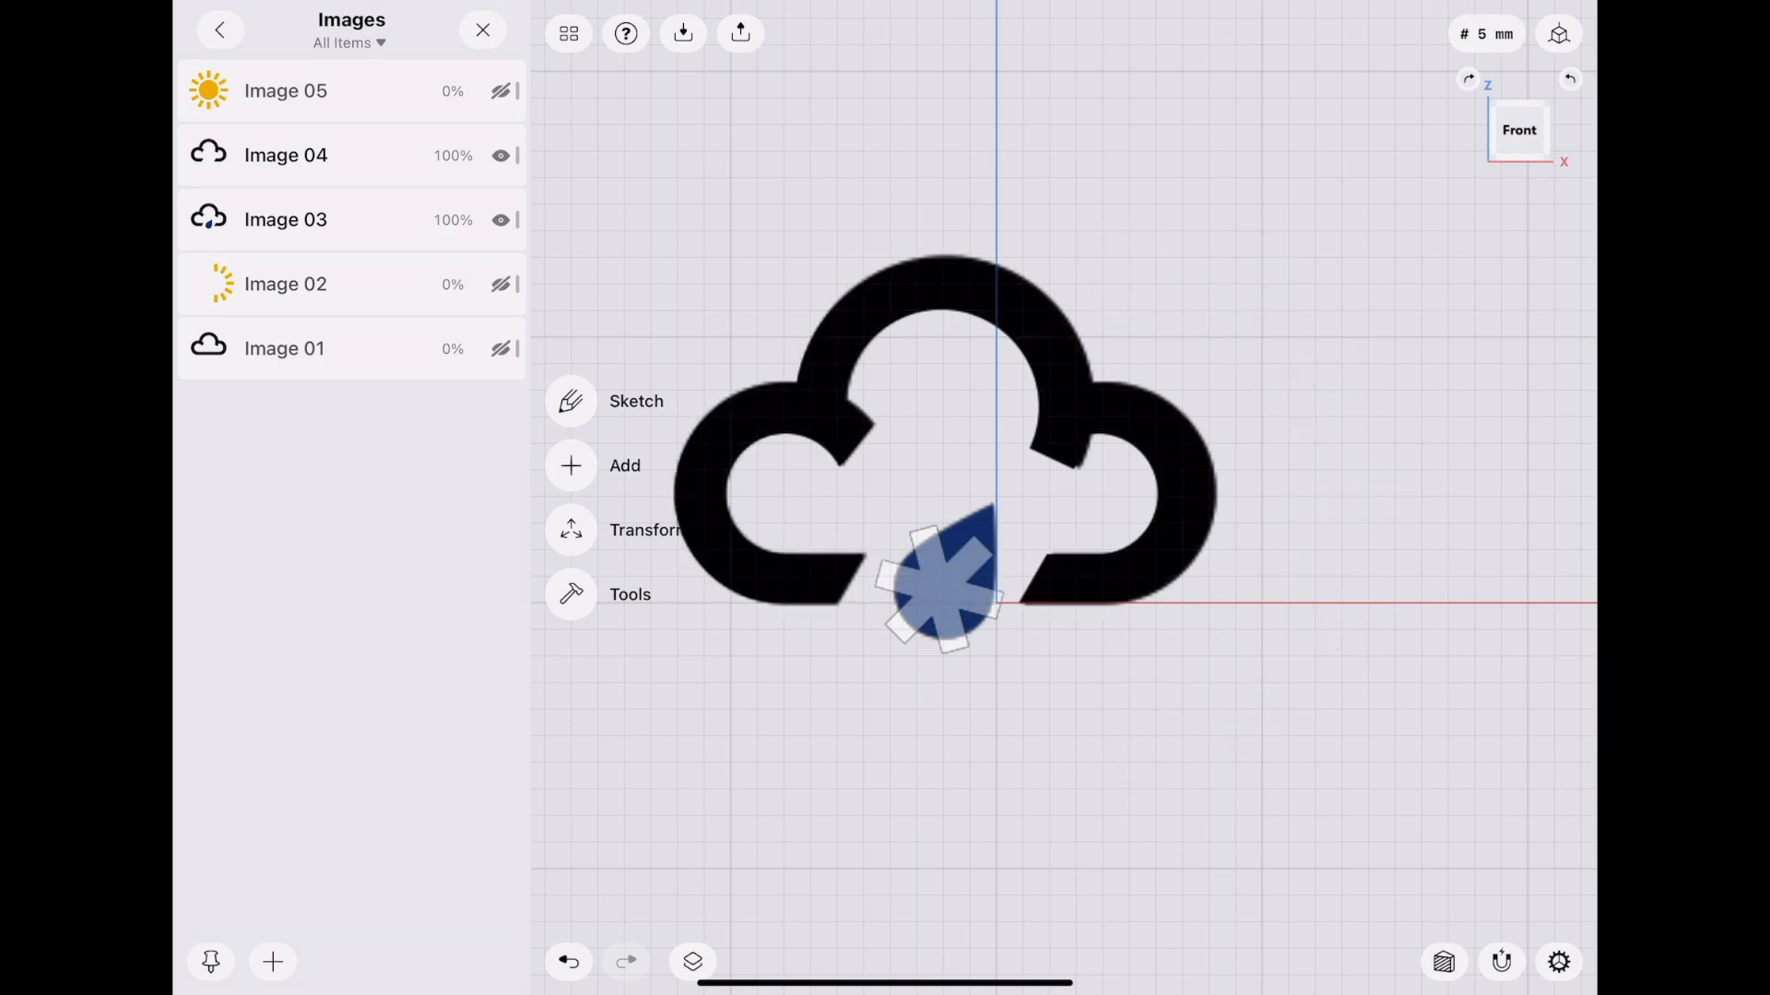
{"action": "left_click", "coordinate": [502, 219]}
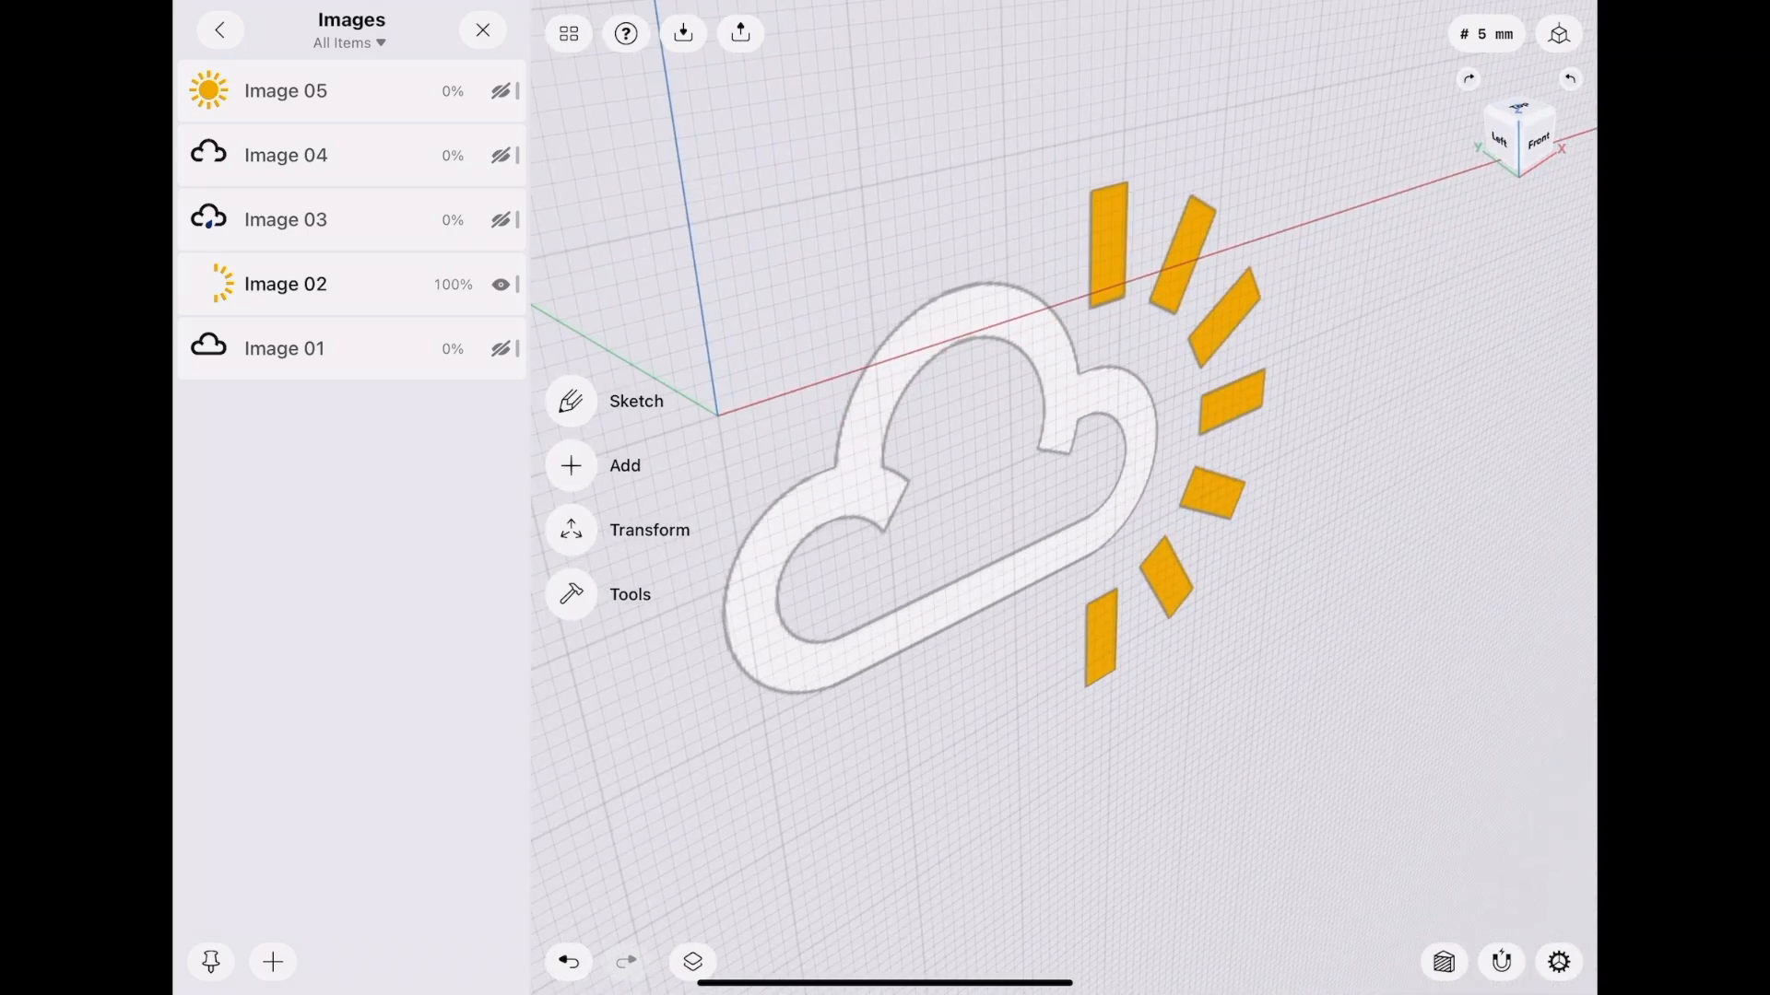
Go back from the Images folder to the All Items list
{"action": "left_click", "coordinate": [220, 30]}
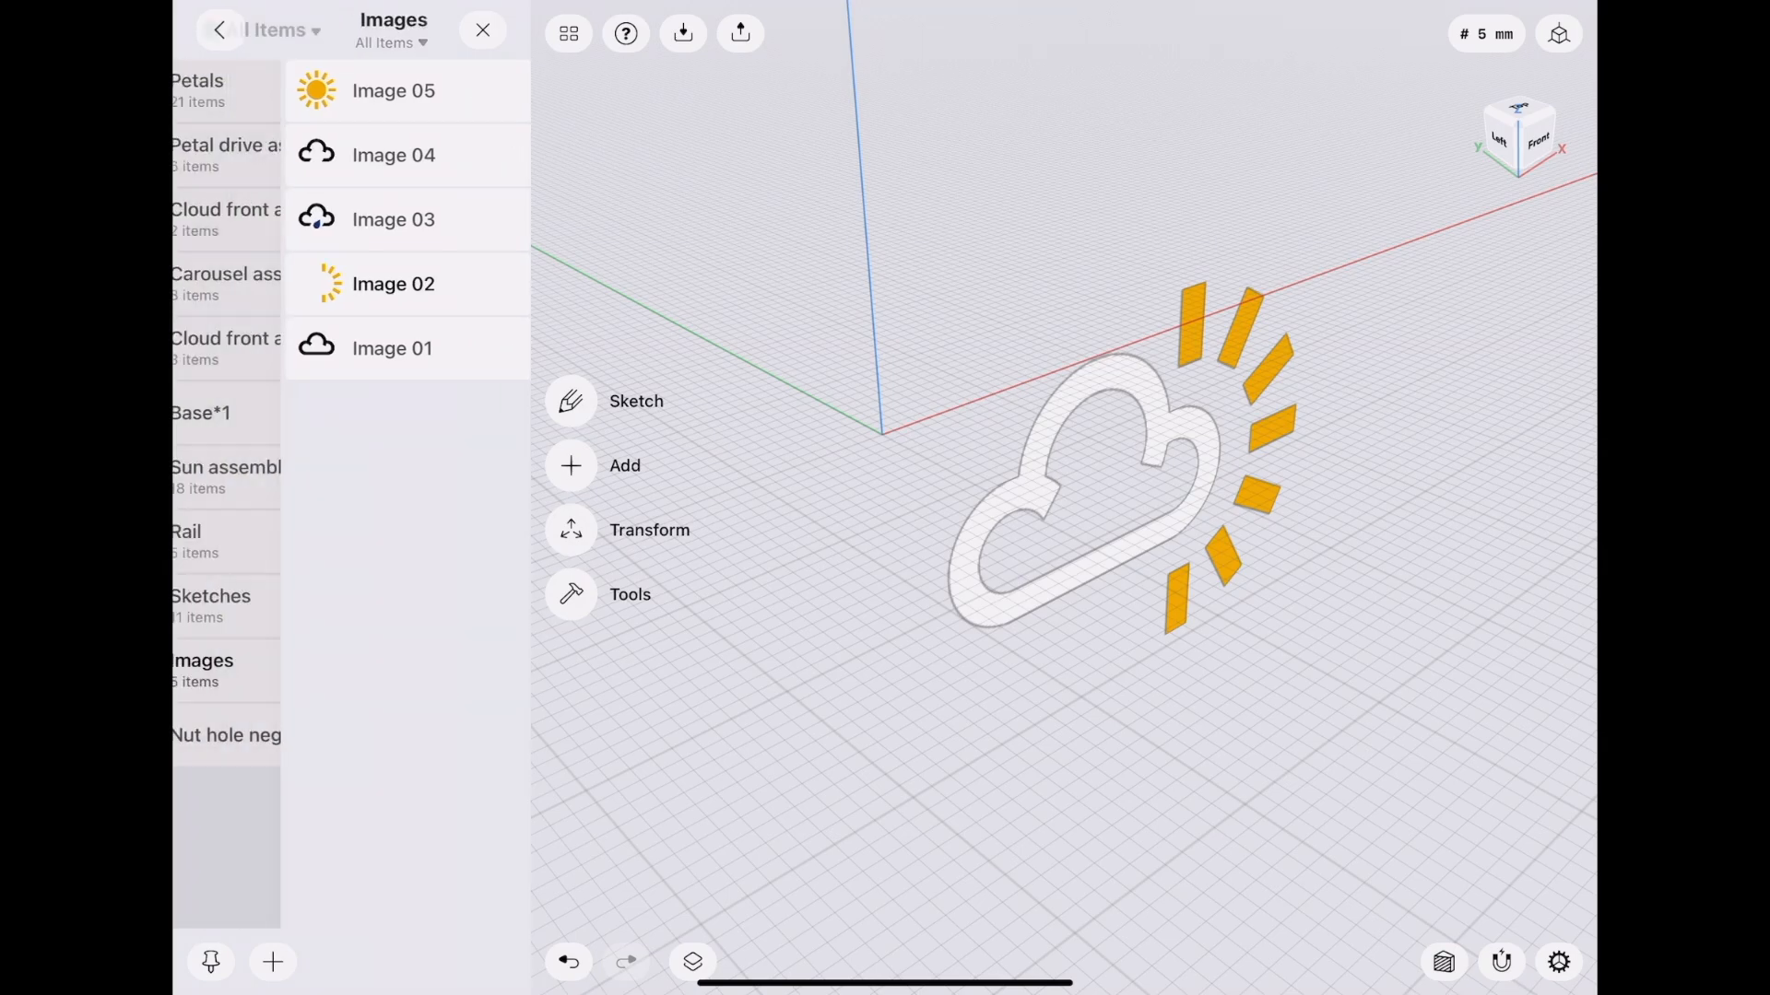
{"action": "left_click", "coordinate": [221, 29]}
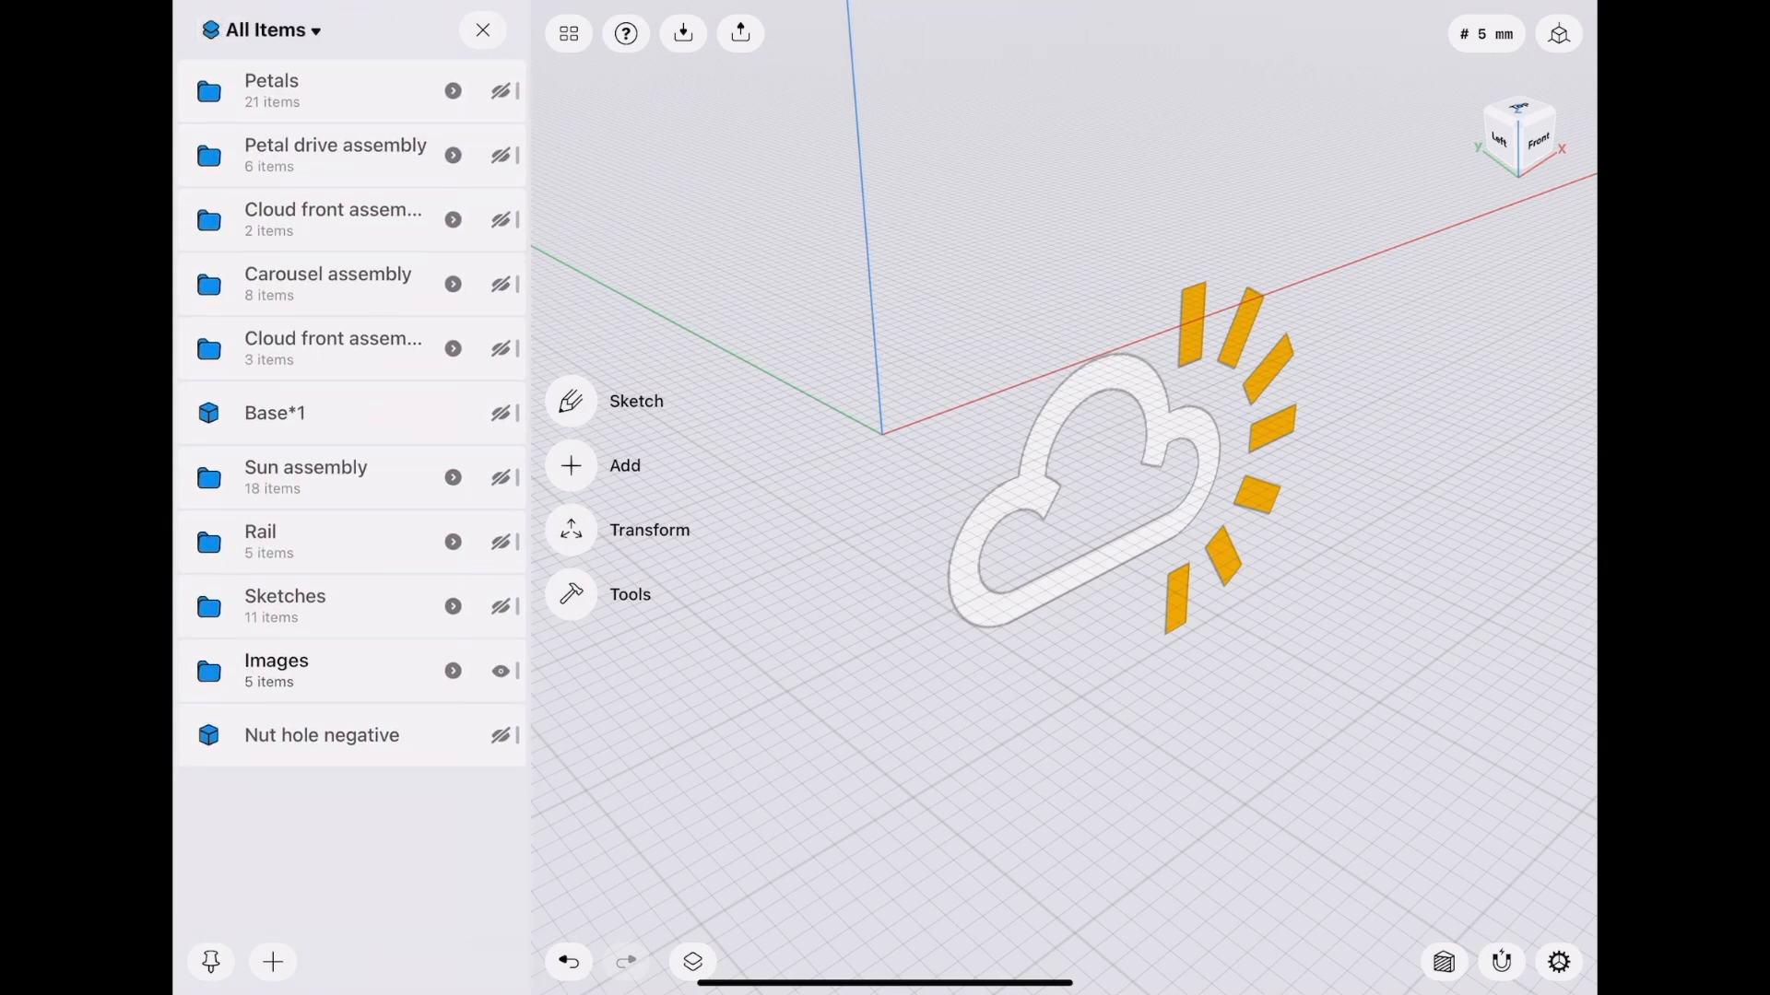